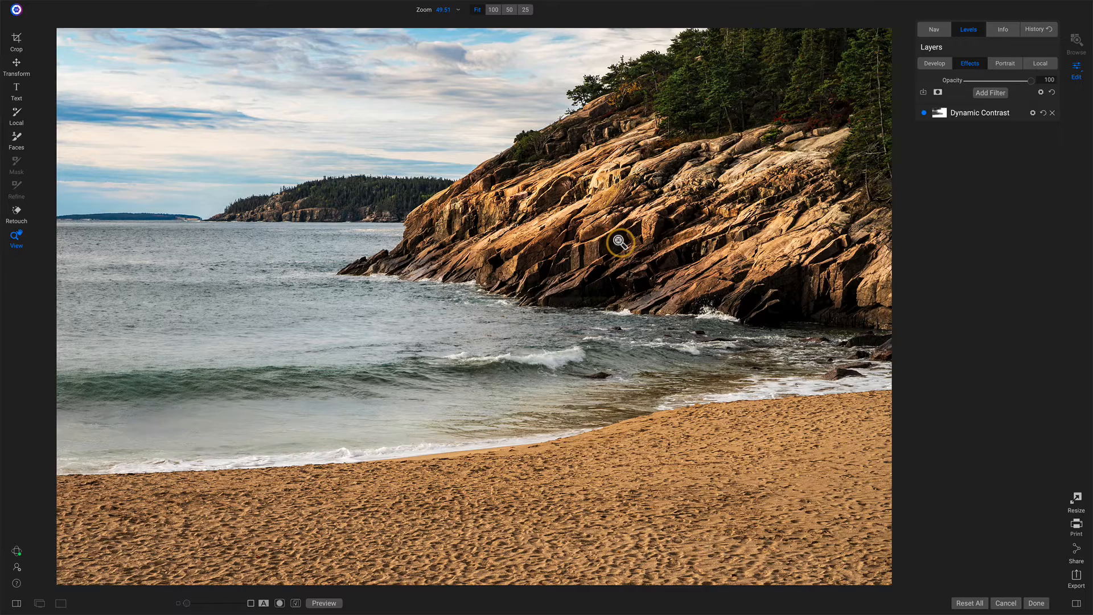
mouse_move(714, 99)
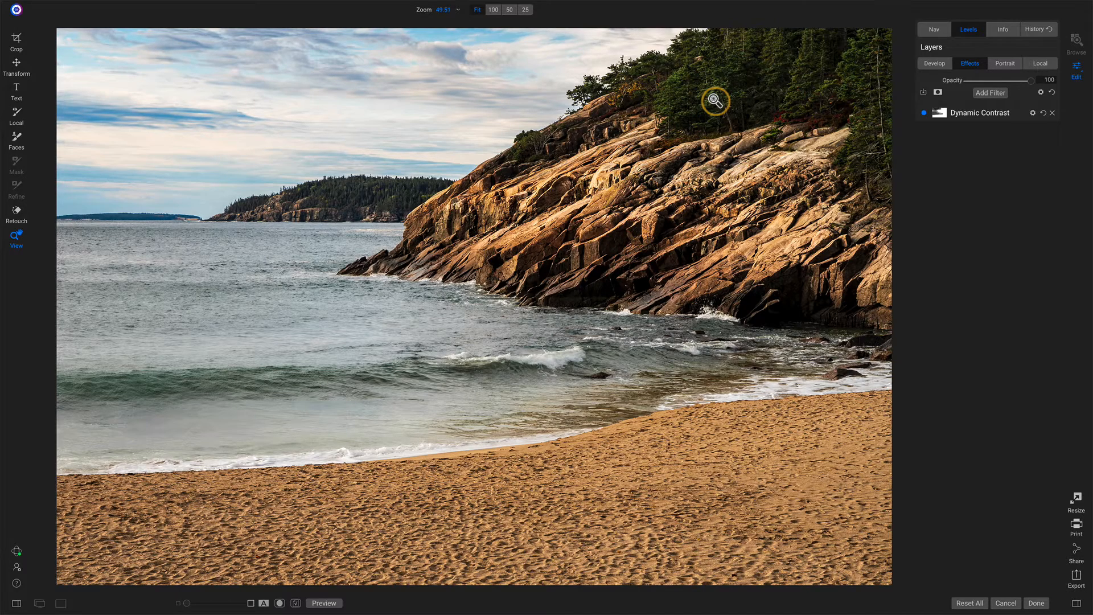
mouse_move(732, 96)
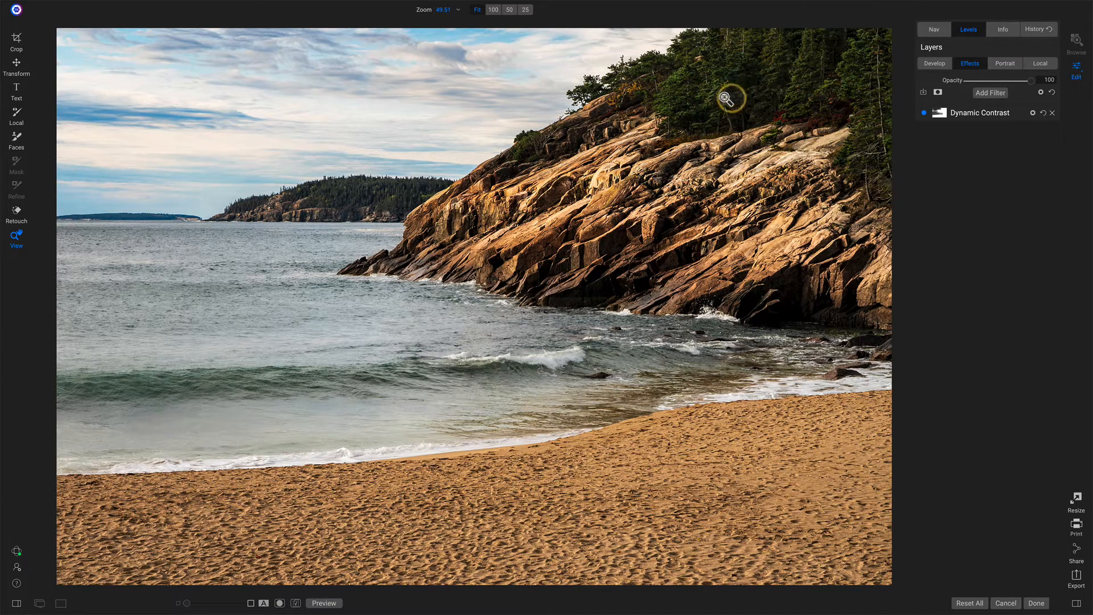
mouse_move(727, 92)
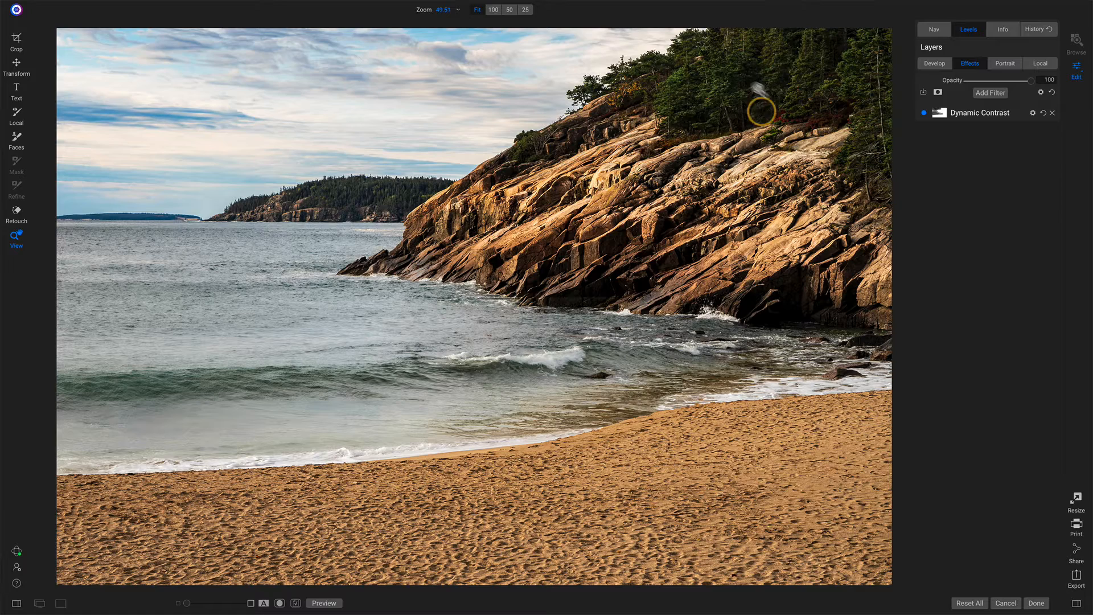
mouse_move(415, 362)
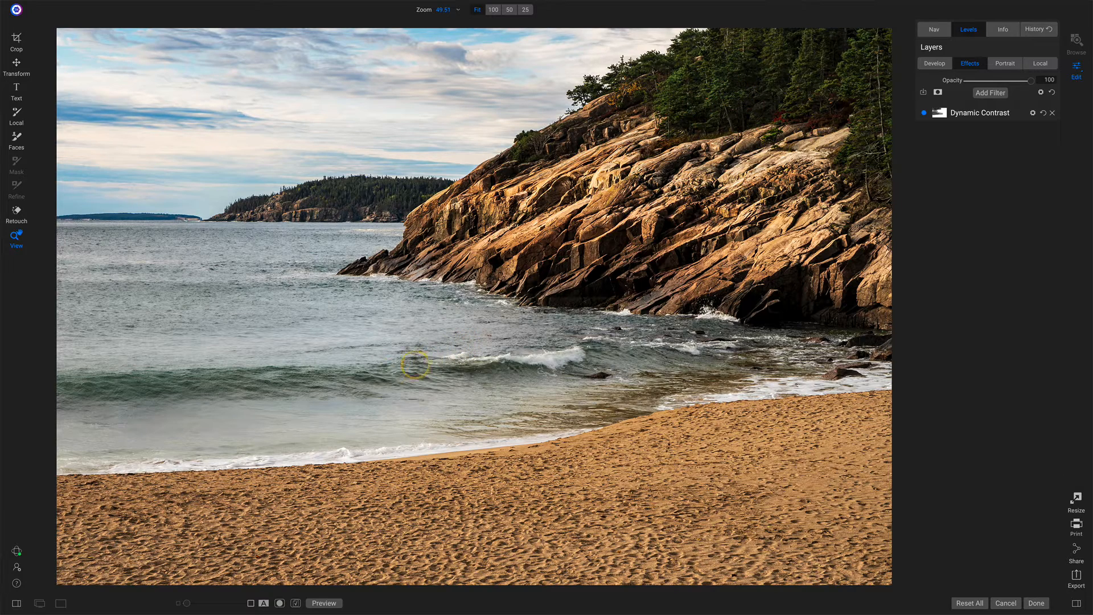
mouse_move(155, 398)
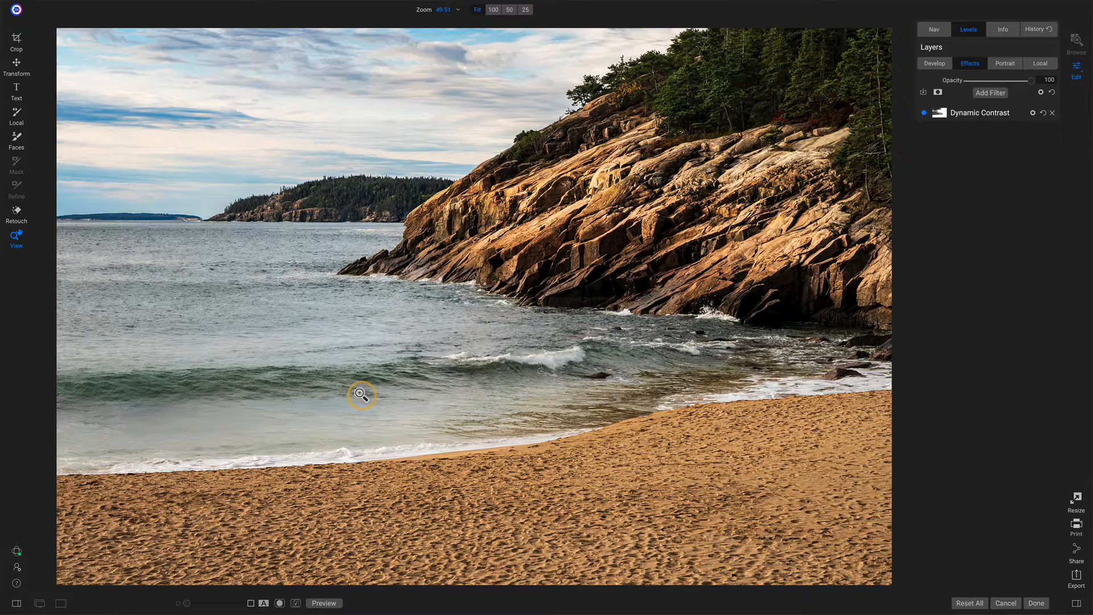
mouse_move(618, 208)
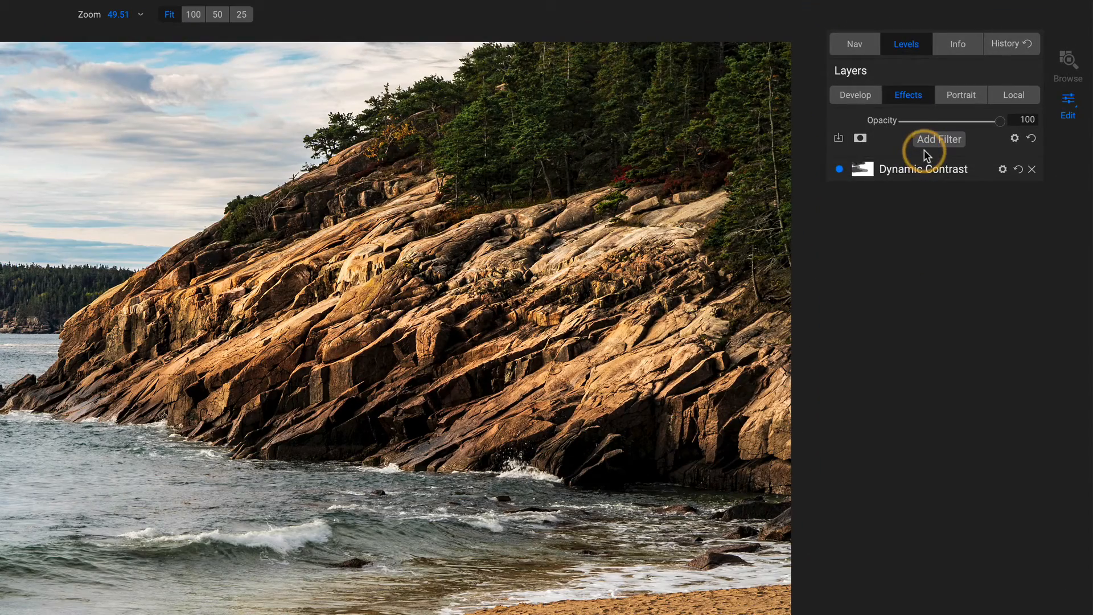
- Add a Color Adjustment filter with the Foliage preset and toggle its visibility to compare
left_click(938, 138)
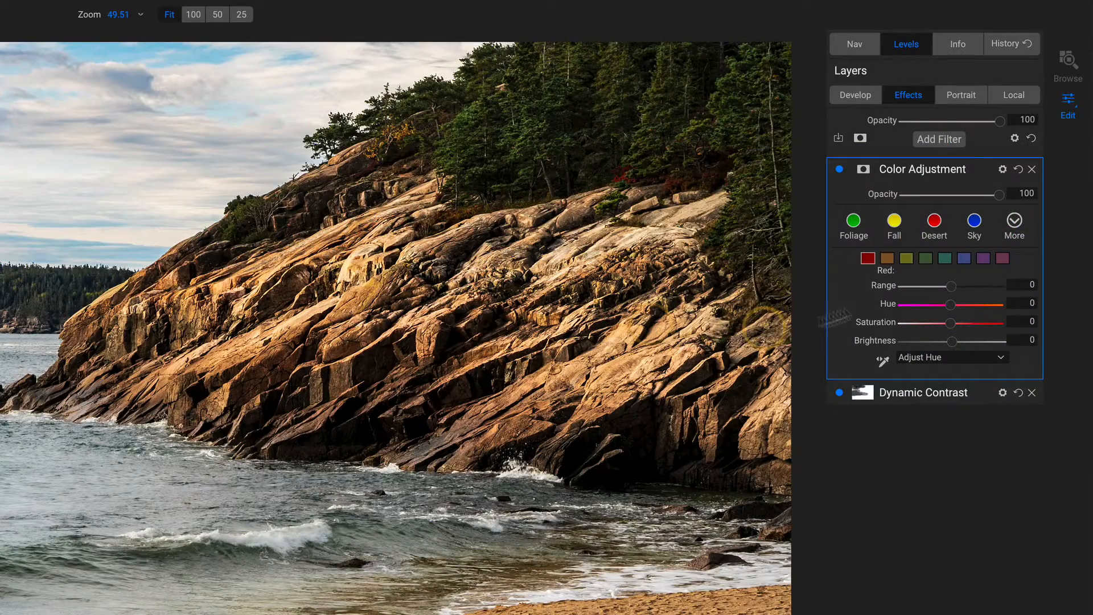
left_click(853, 222)
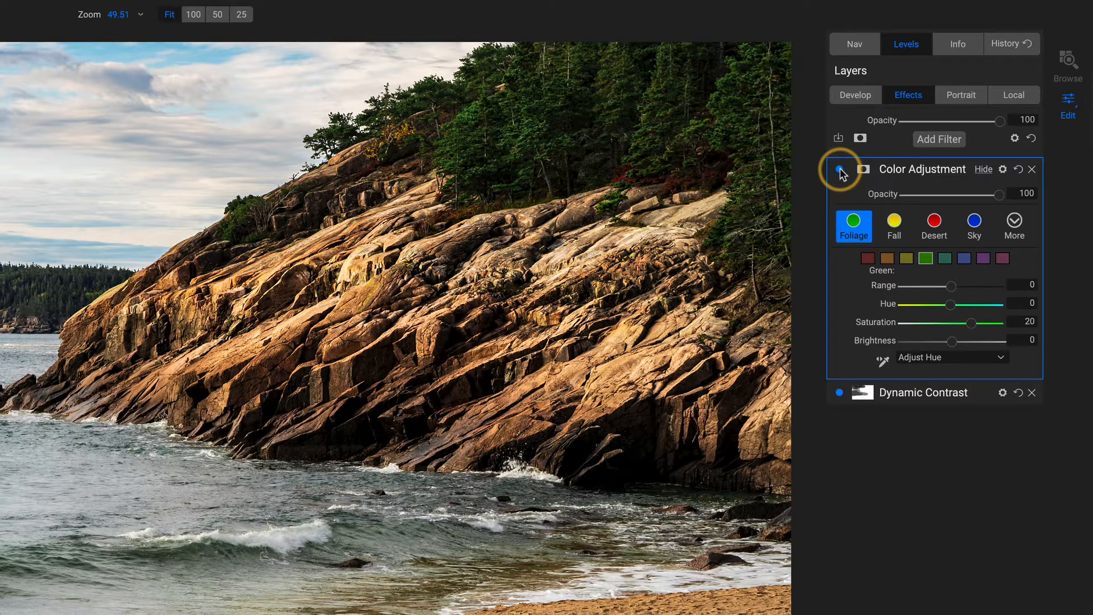
left_click(839, 169)
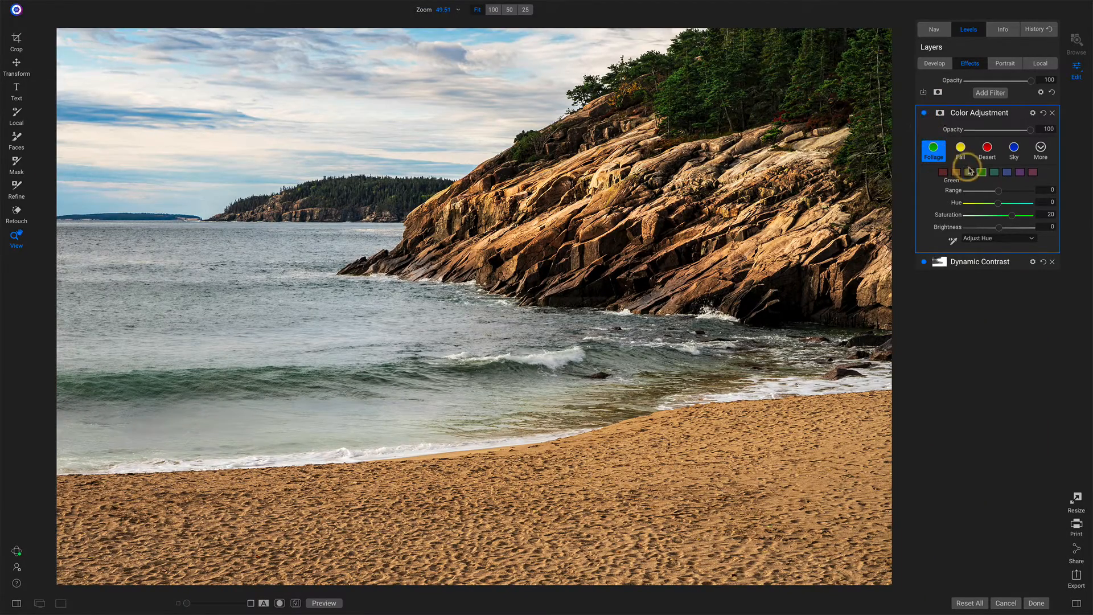
- Select the yellow colour range and shift its hue back and forth, settling at 20
left_click(970, 172)
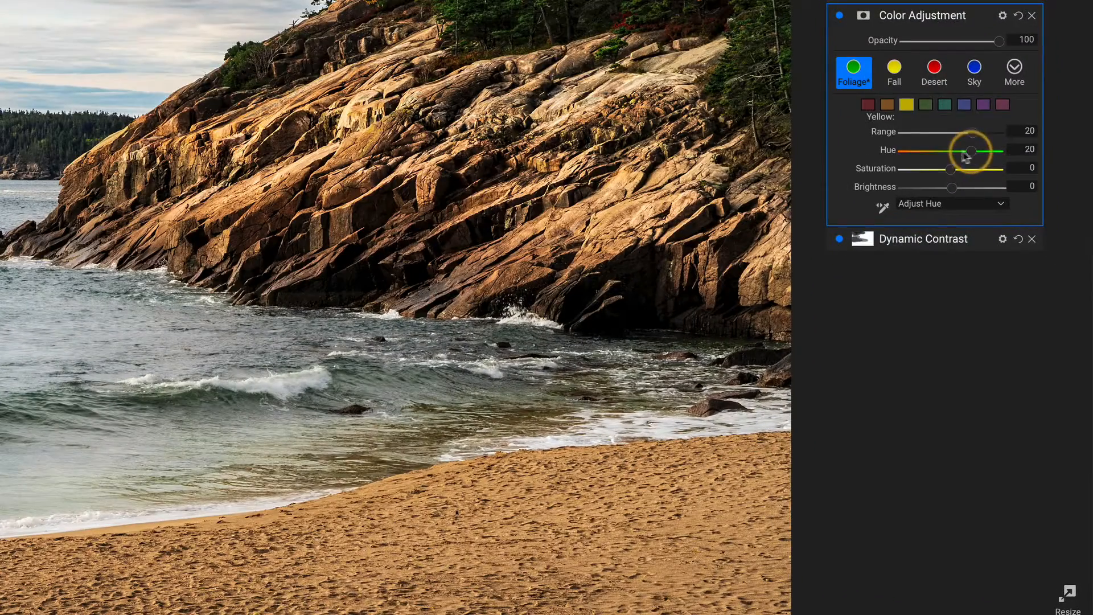
left_click_drag(972, 150, 943, 150)
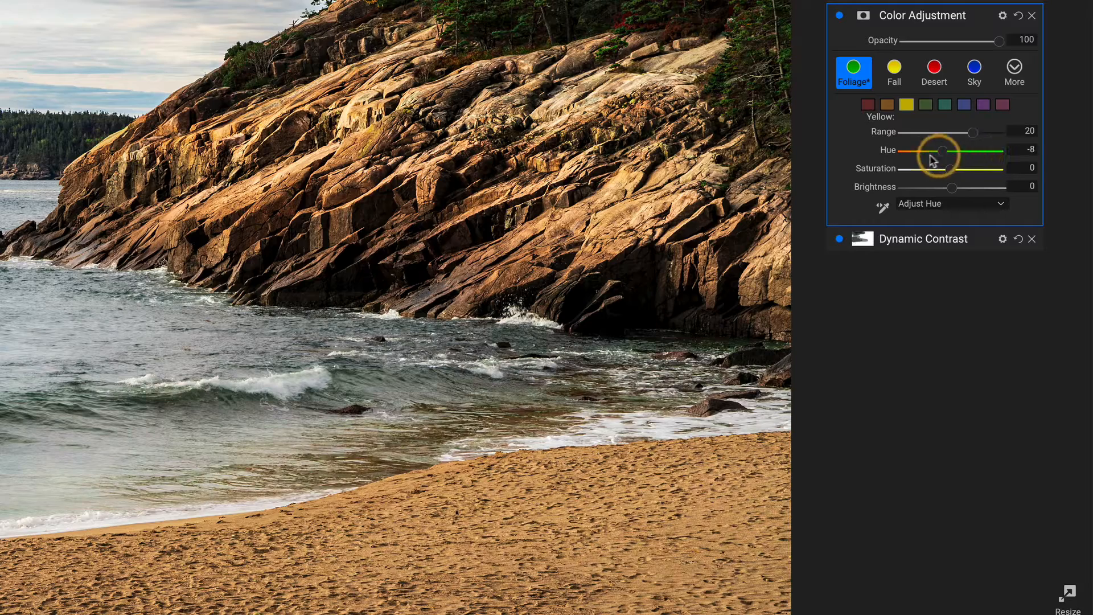
left_click_drag(942, 150, 909, 151)
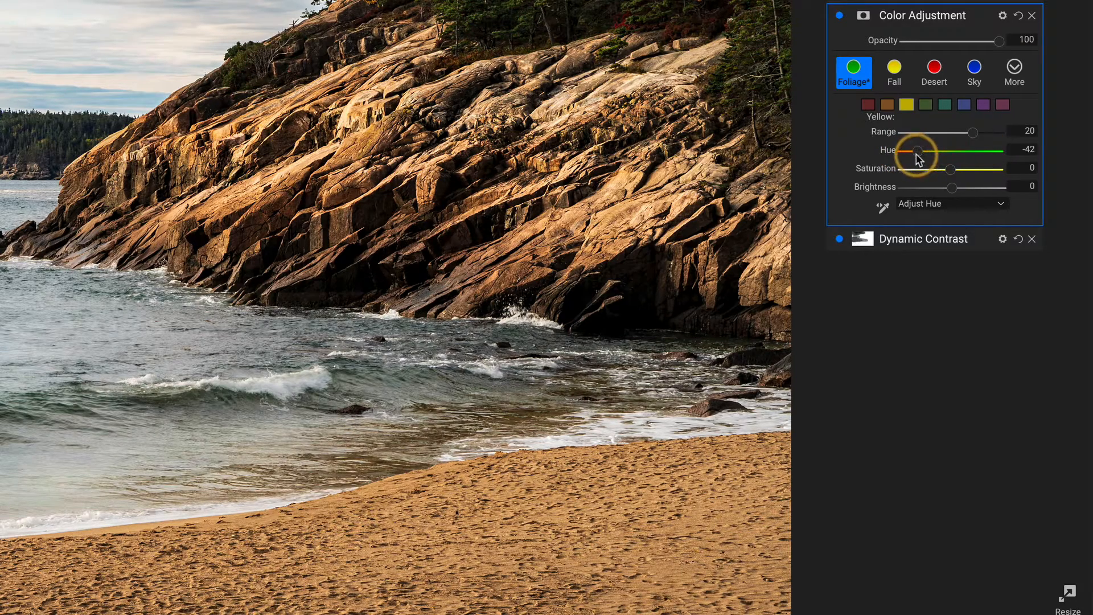
left_click_drag(913, 150, 964, 151)
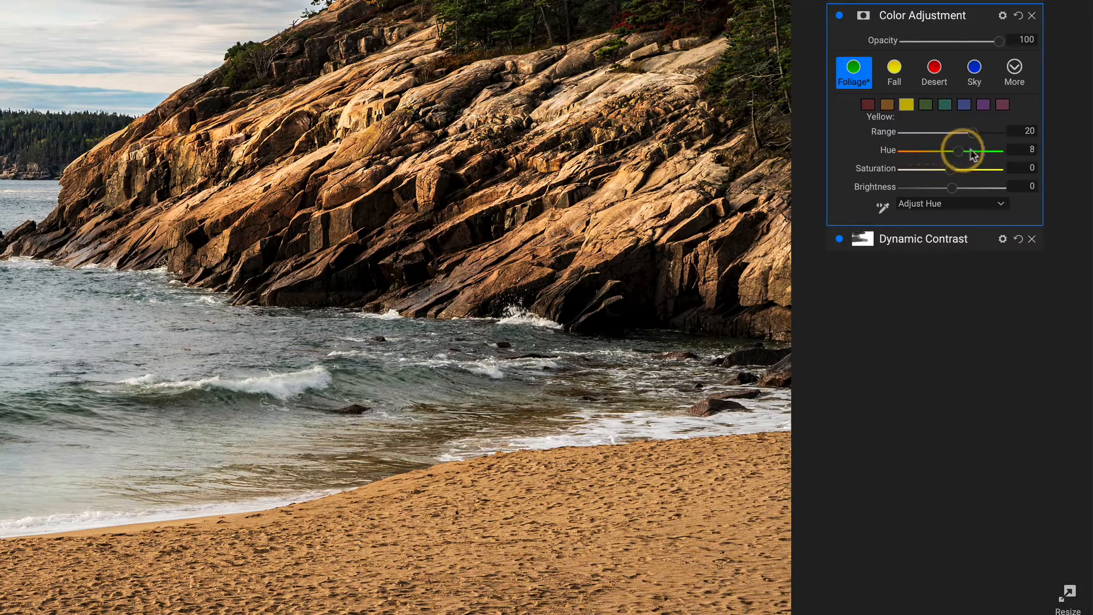
left_click_drag(962, 149, 986, 205)
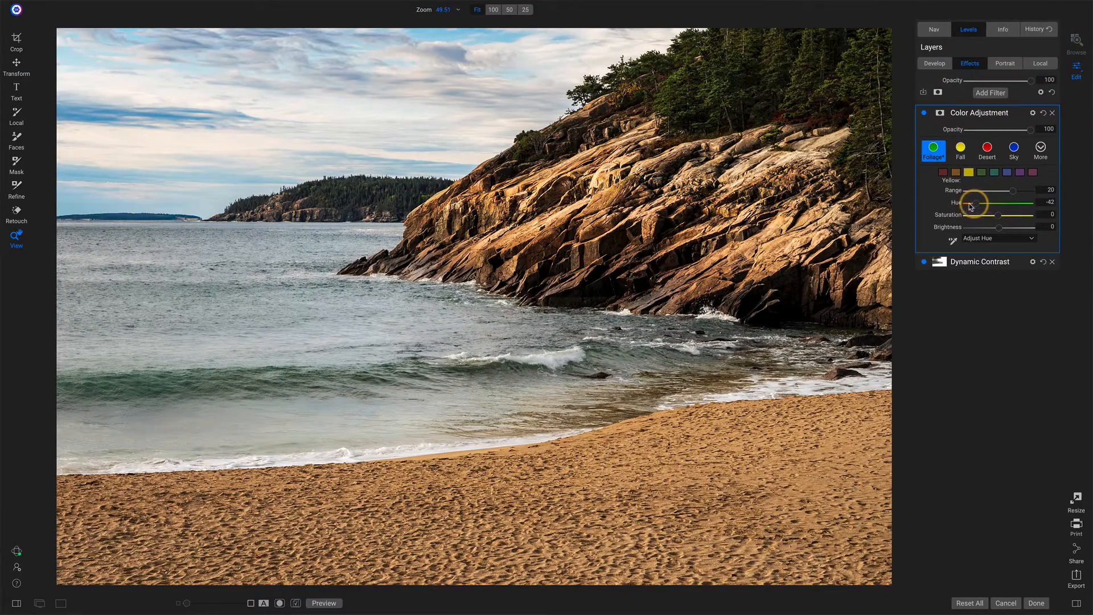
left_click_drag(967, 205, 998, 205)
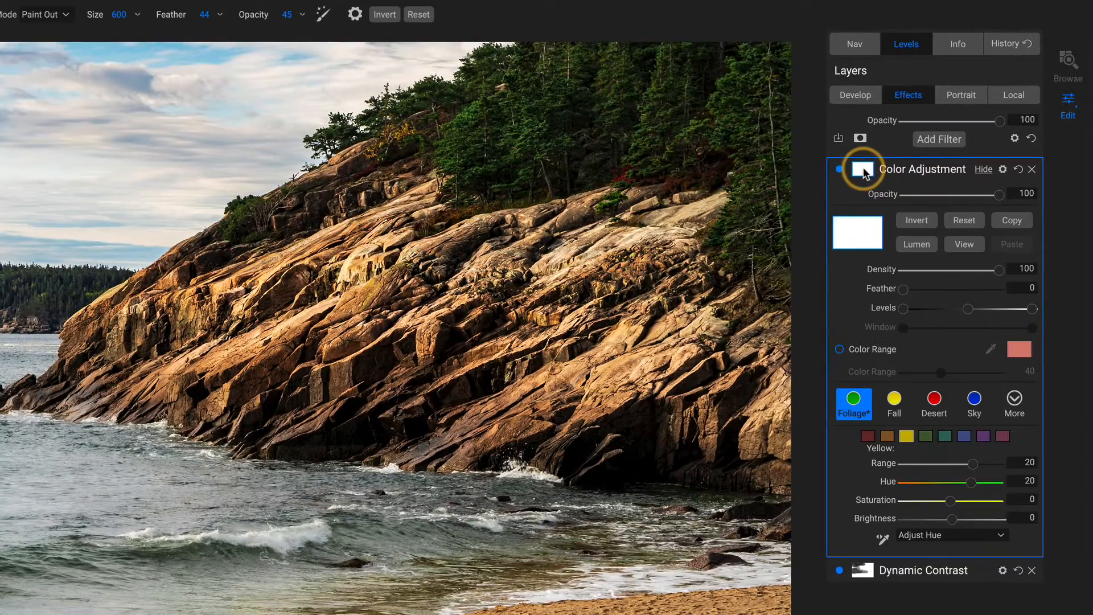
mouse_move(863, 172)
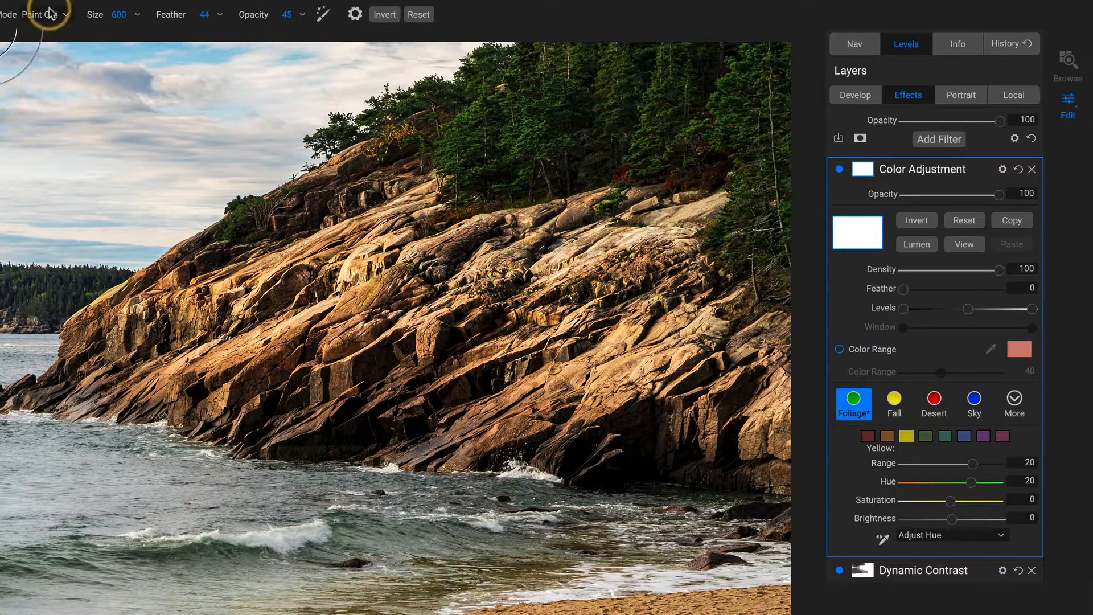
- Set the masking brush mode to Paint In
left_click(916, 220)
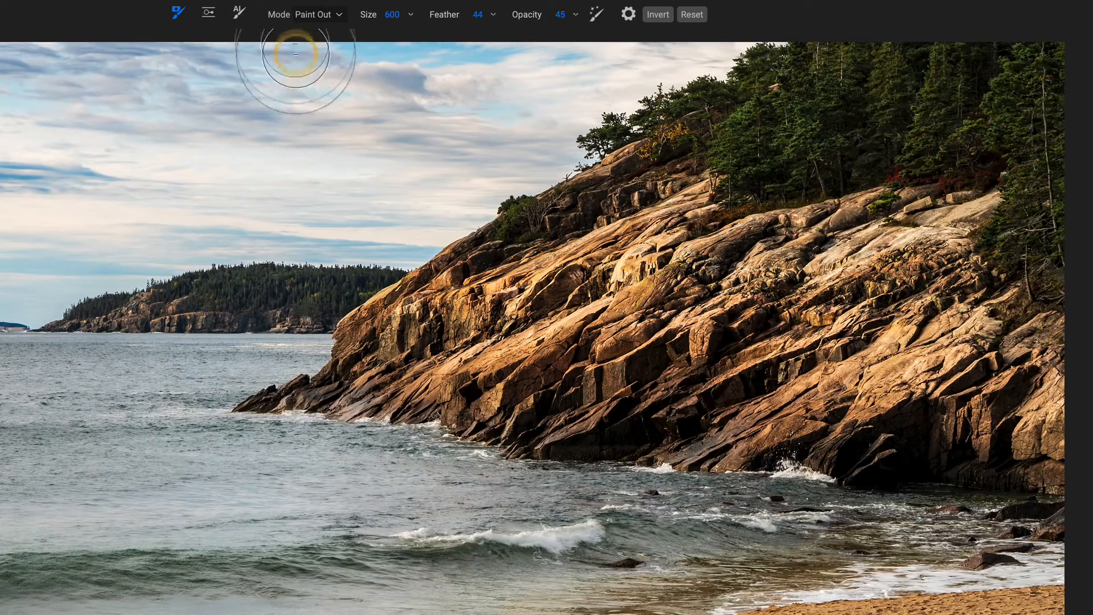
left_click(315, 13)
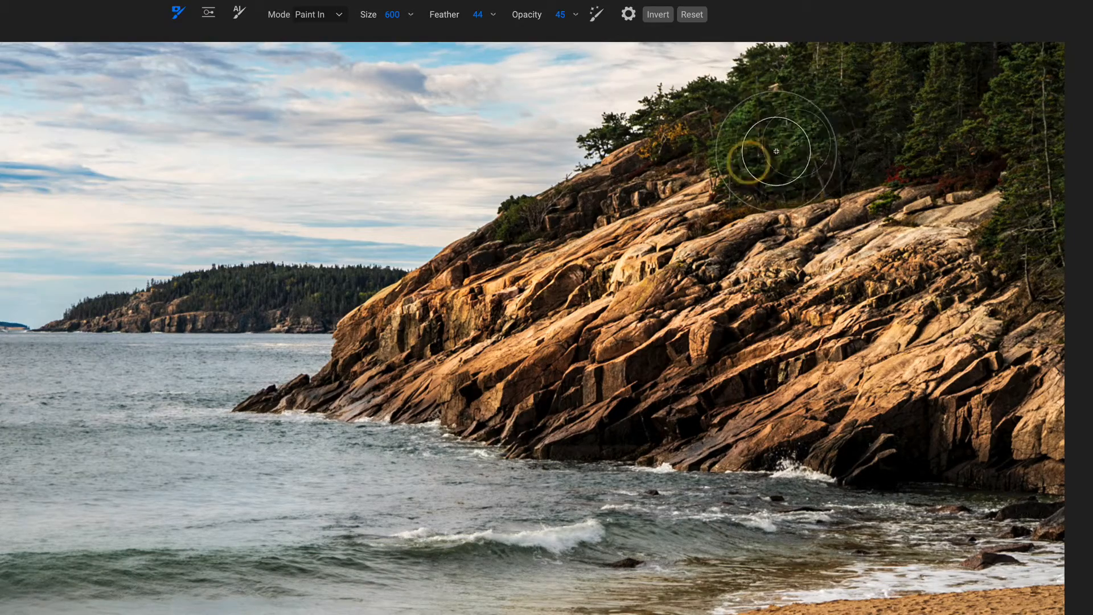
mouse_move(798, 84)
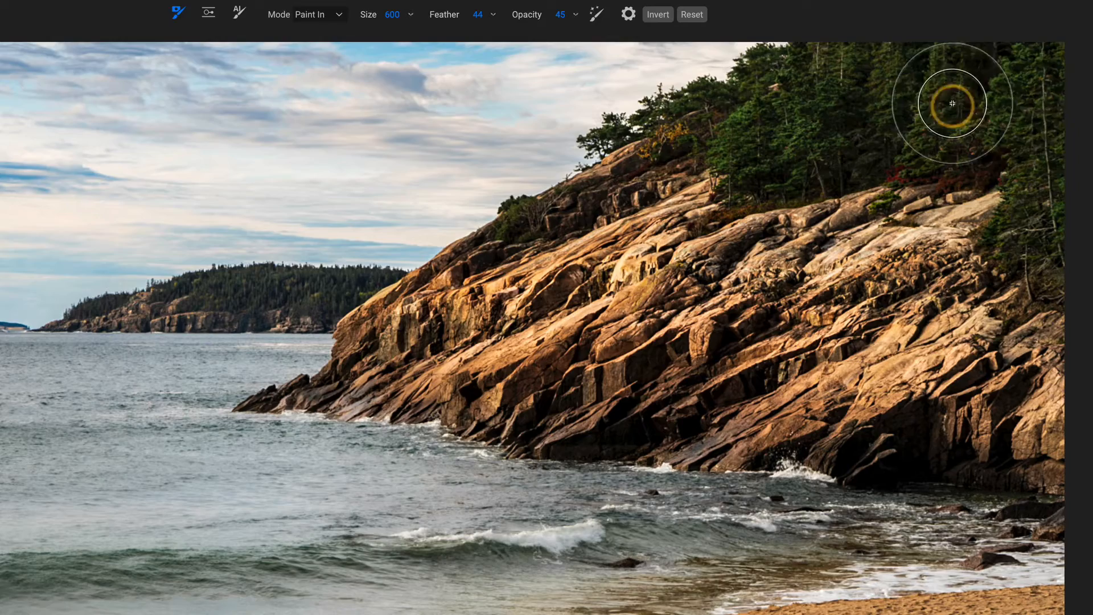
mouse_move(792, 114)
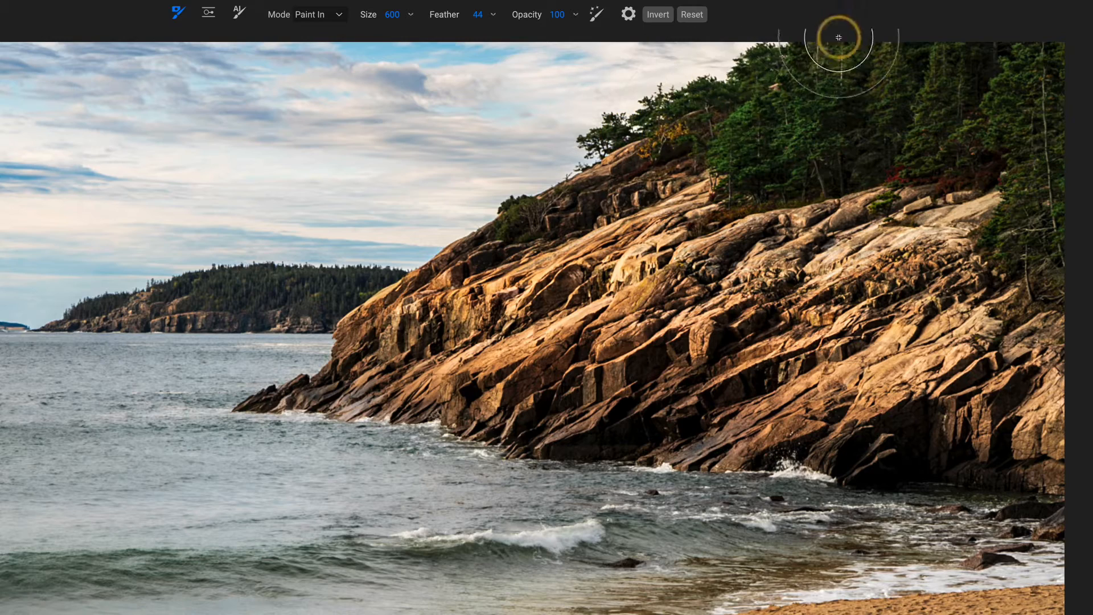
mouse_move(983, 105)
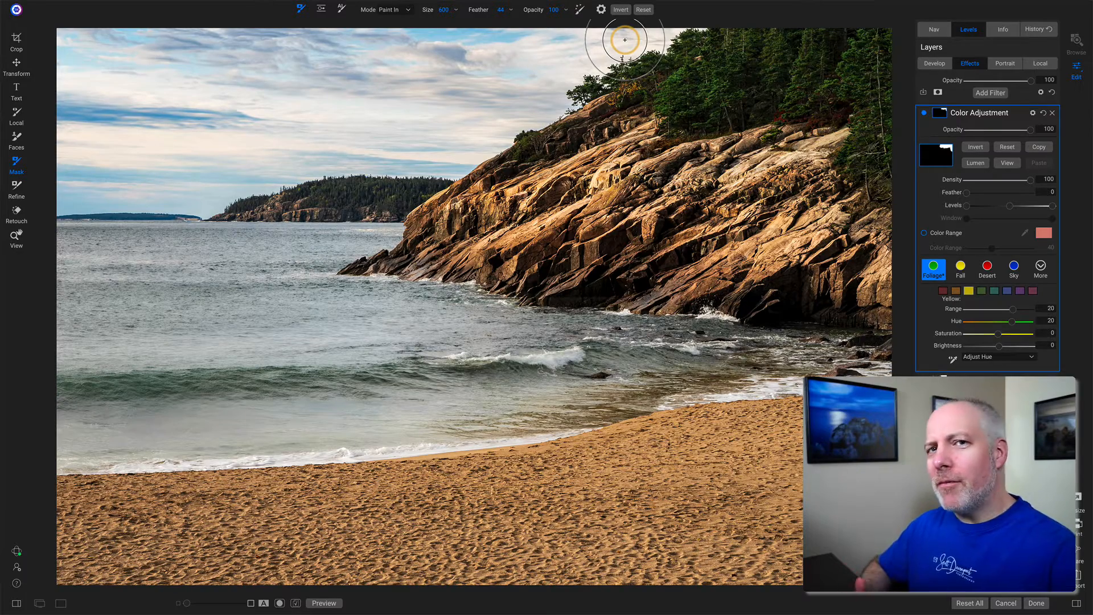
- Reset the mask, enable Color Range, and sample the trees' green with the eyedropper
left_click(989, 93)
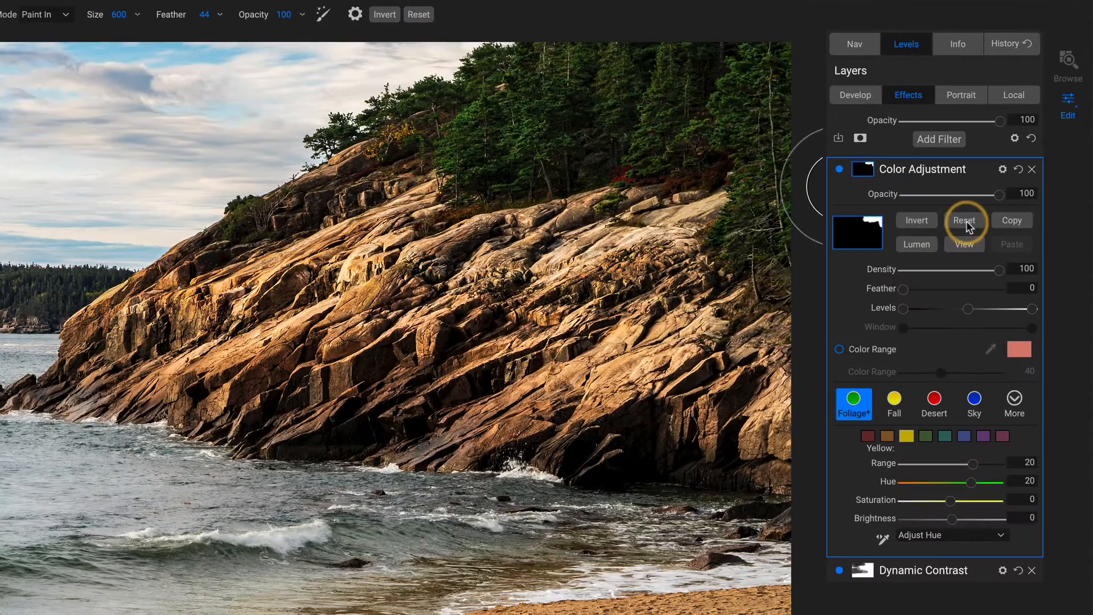
left_click(917, 220)
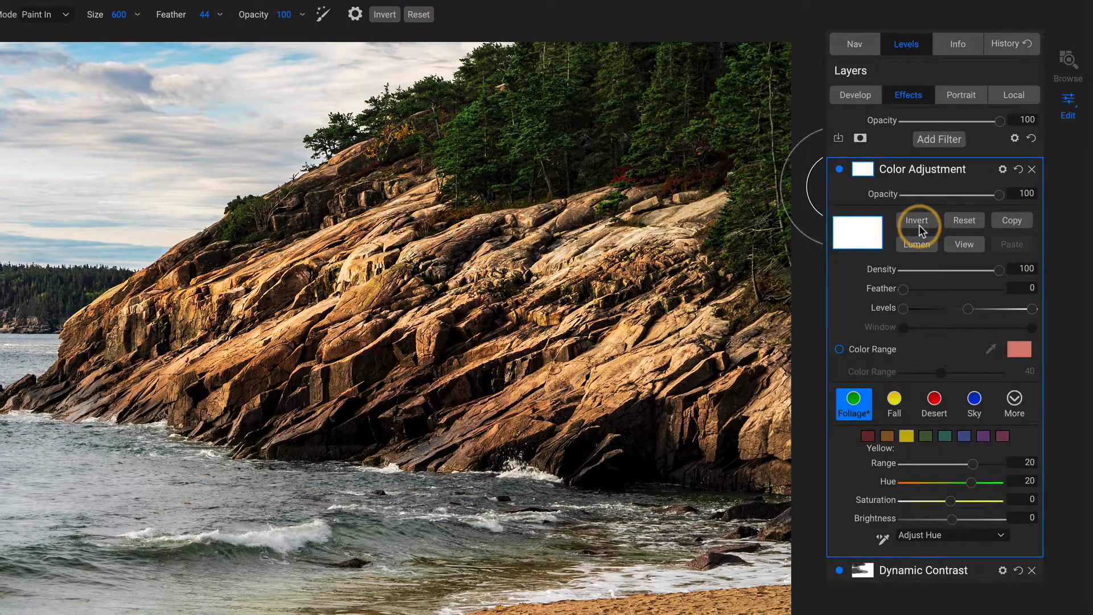
mouse_move(841, 353)
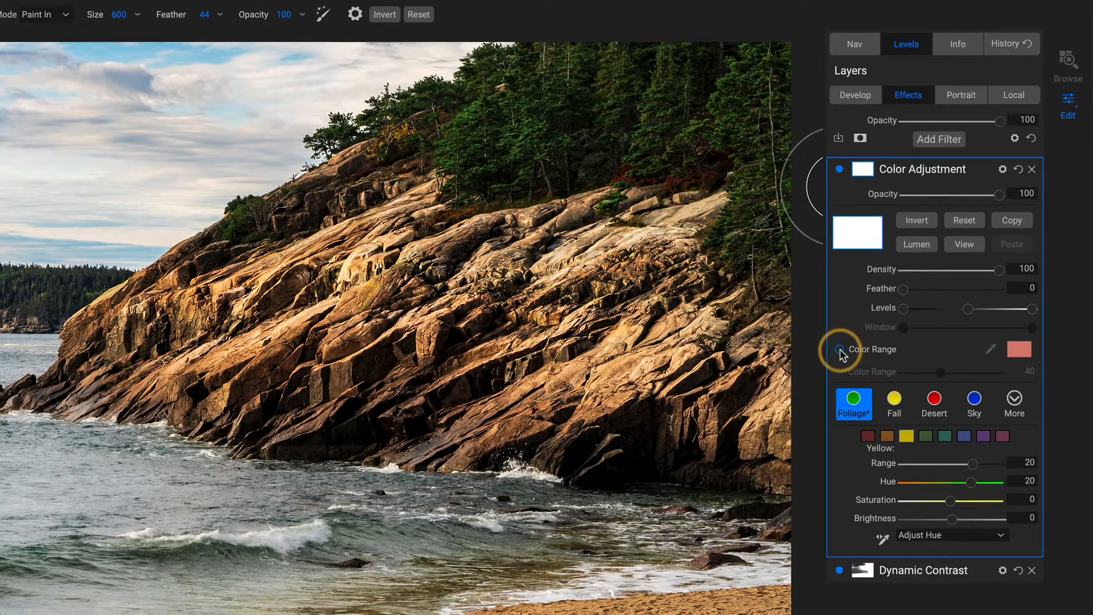
left_click(840, 349)
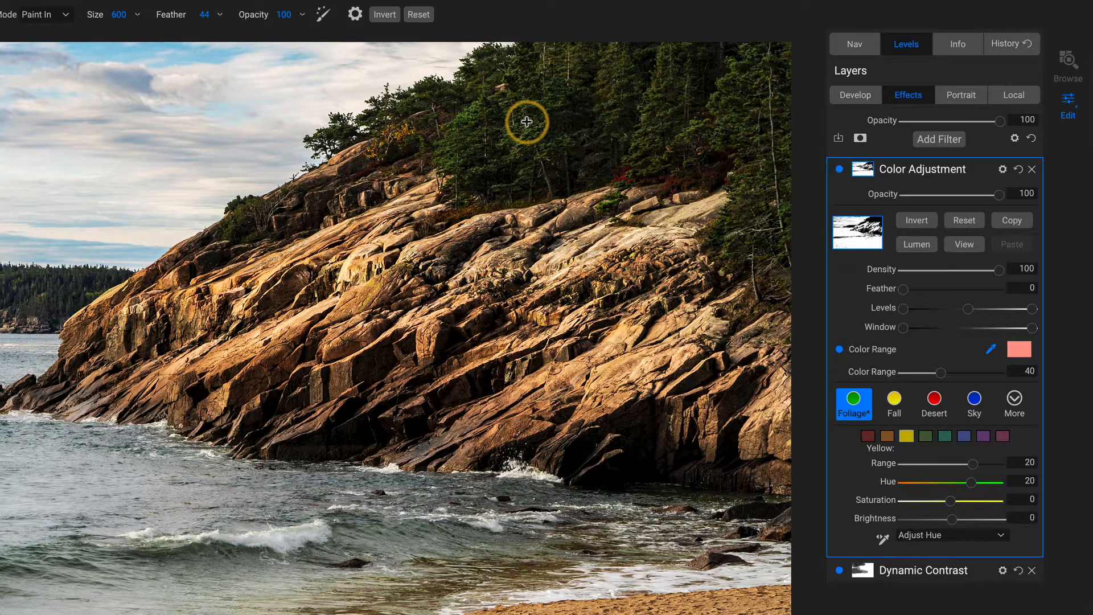
left_click(526, 122)
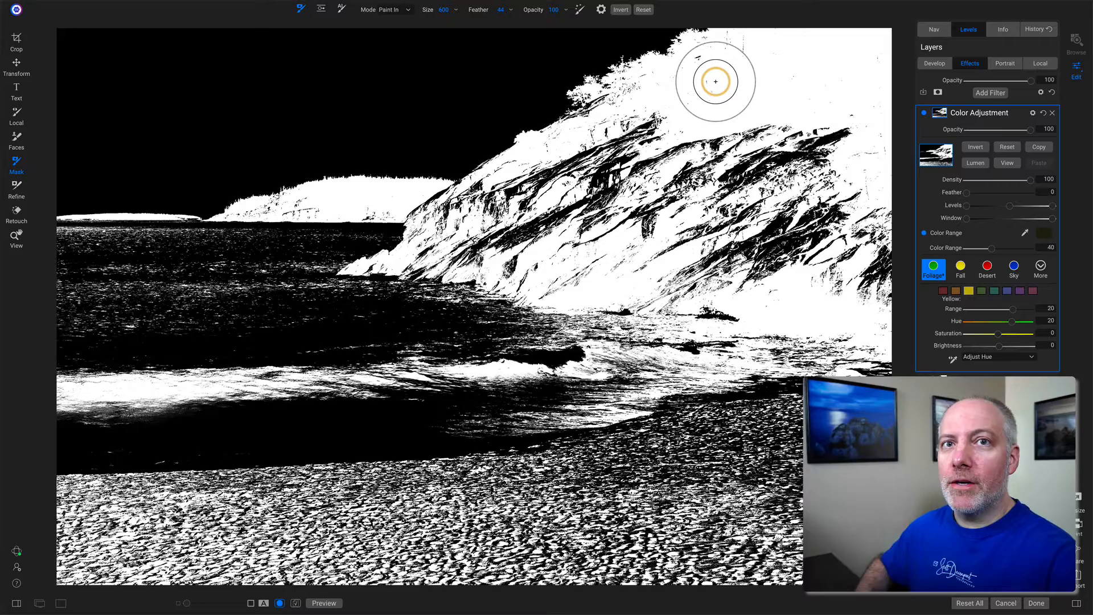
- Narrow the mask's Color Range from 40 to 13 to exclude the rock
left_click(990, 92)
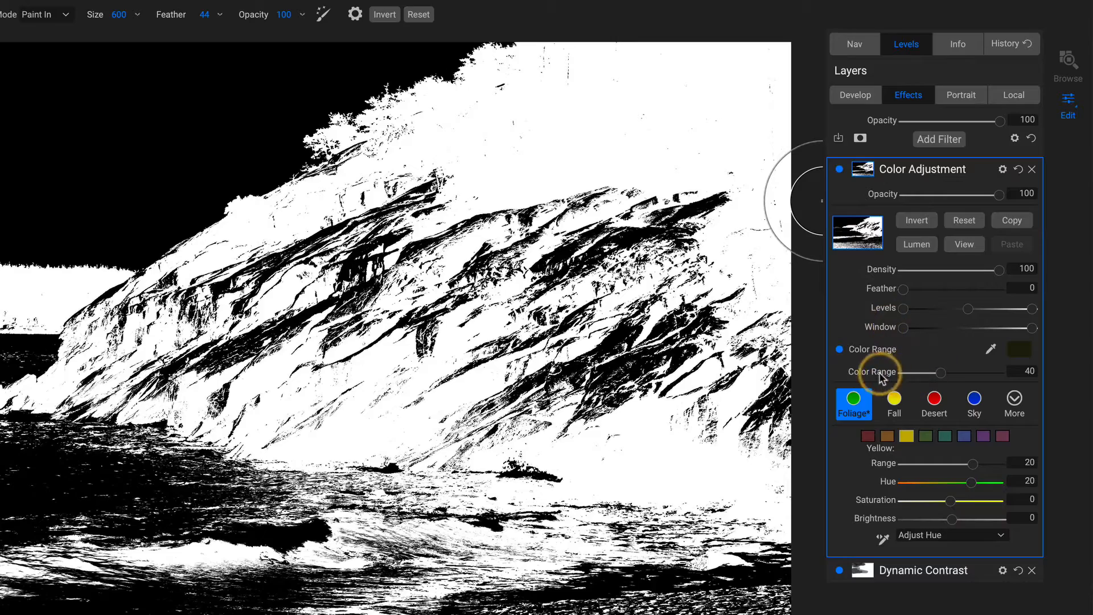
left_click_drag(943, 373, 936, 373)
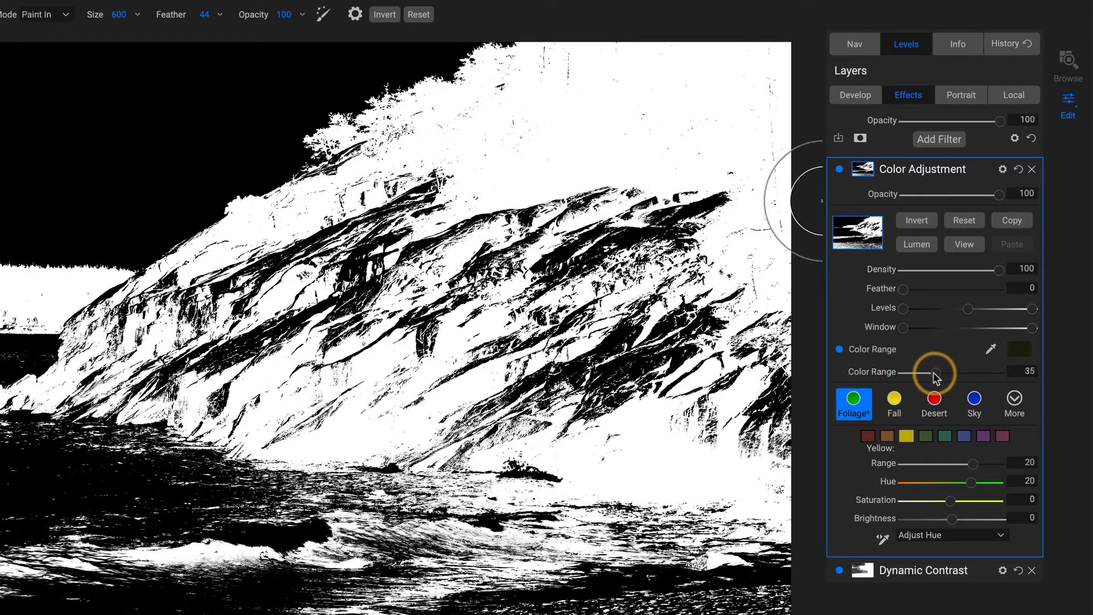
left_click_drag(938, 375, 920, 375)
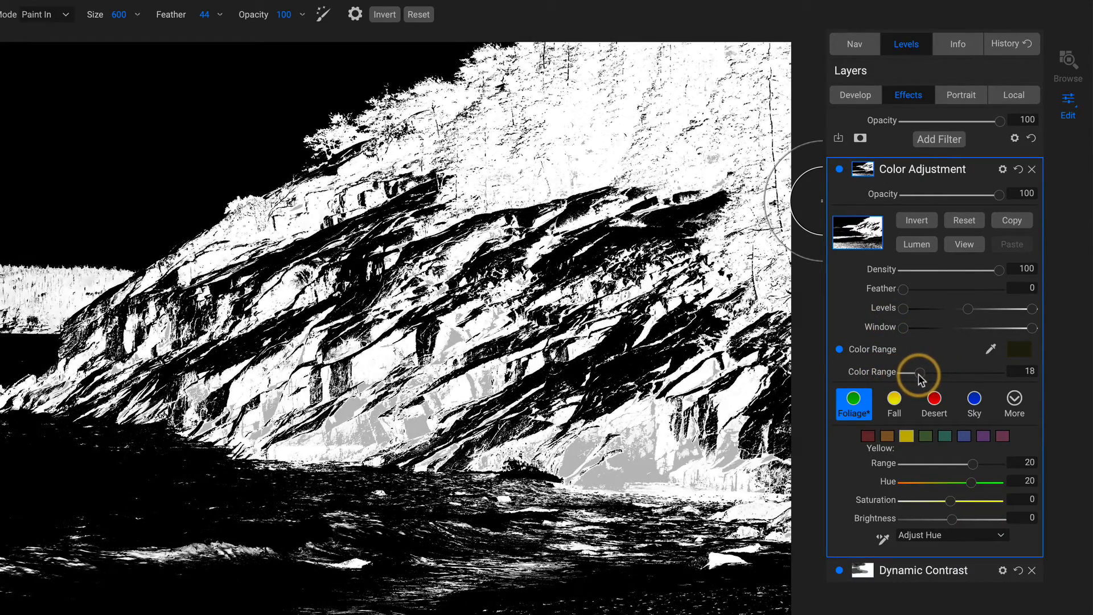
left_click_drag(922, 374, 913, 375)
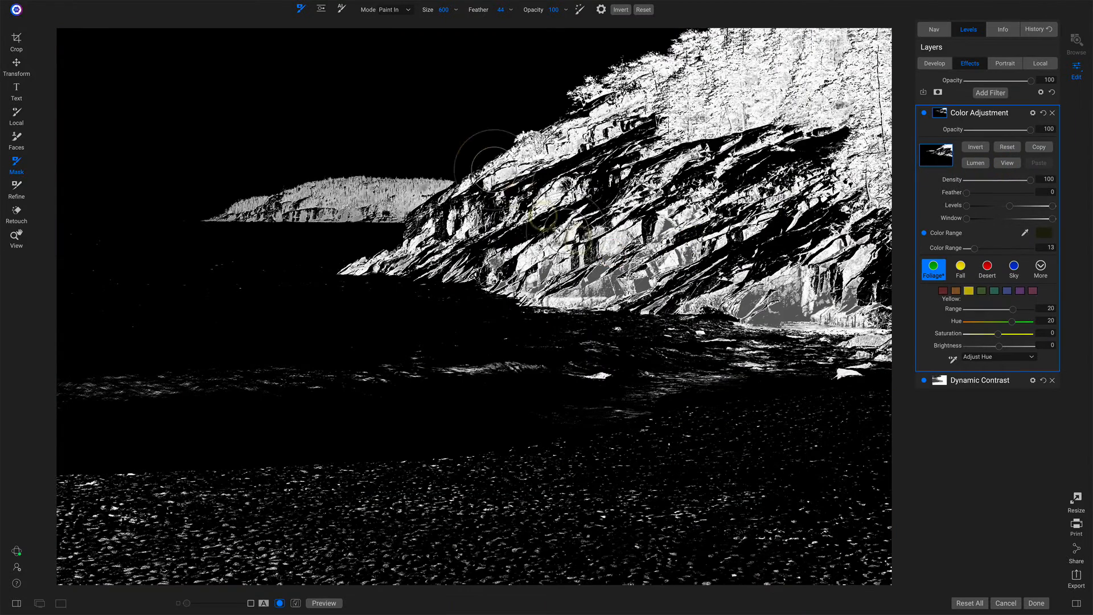
- Switch the brush to Paint Out and erase the rock face from the mask
left_click(394, 10)
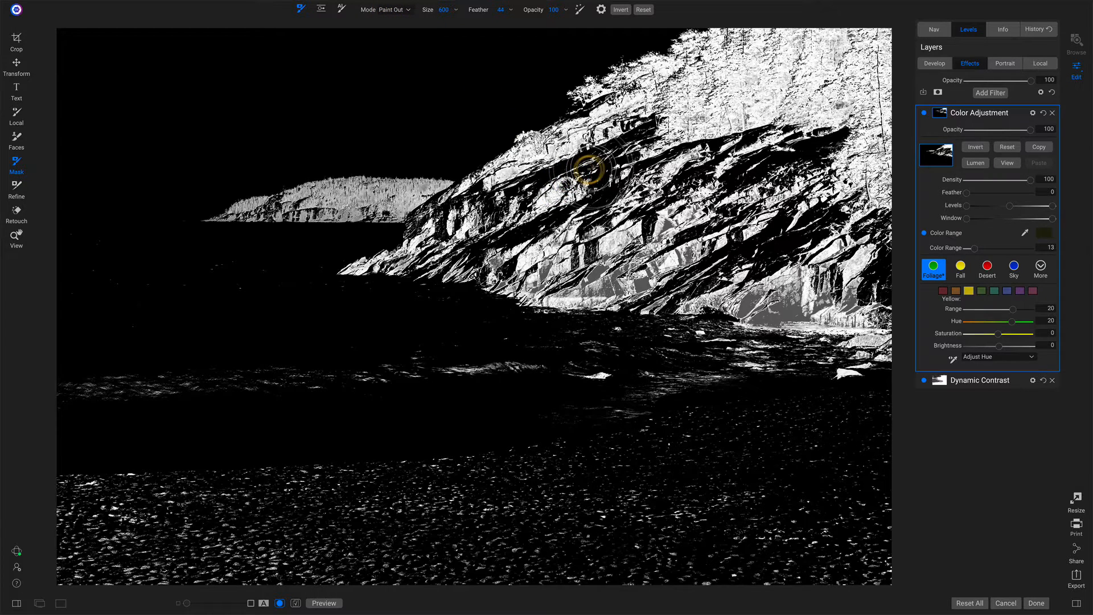
left_click_drag(589, 167, 572, 251)
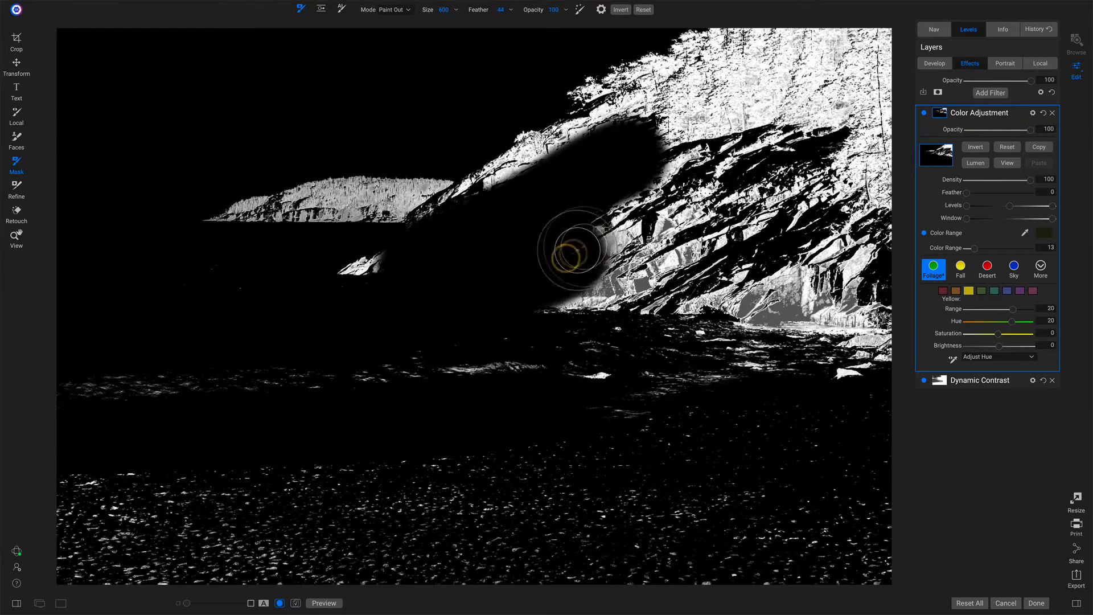
left_click_drag(575, 252, 840, 251)
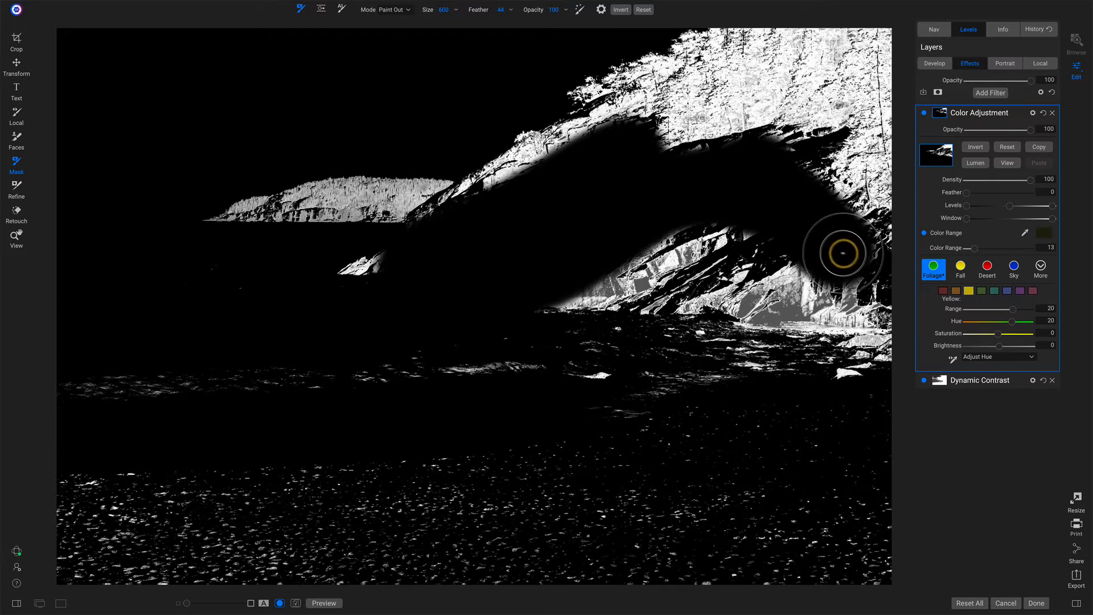
left_click_drag(838, 252, 708, 187)
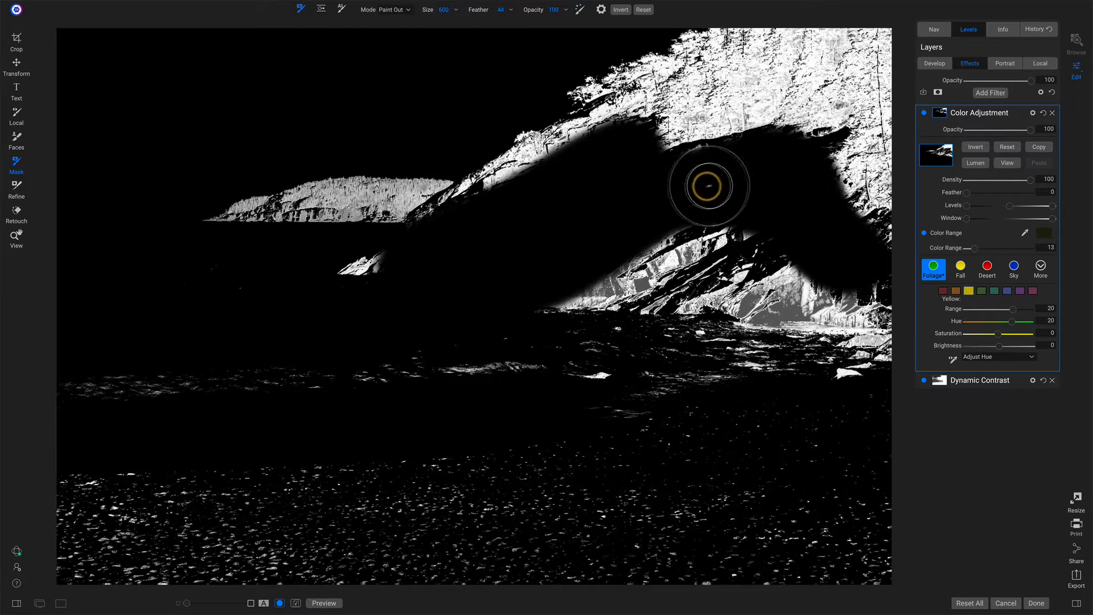
left_click_drag(708, 185, 841, 276)
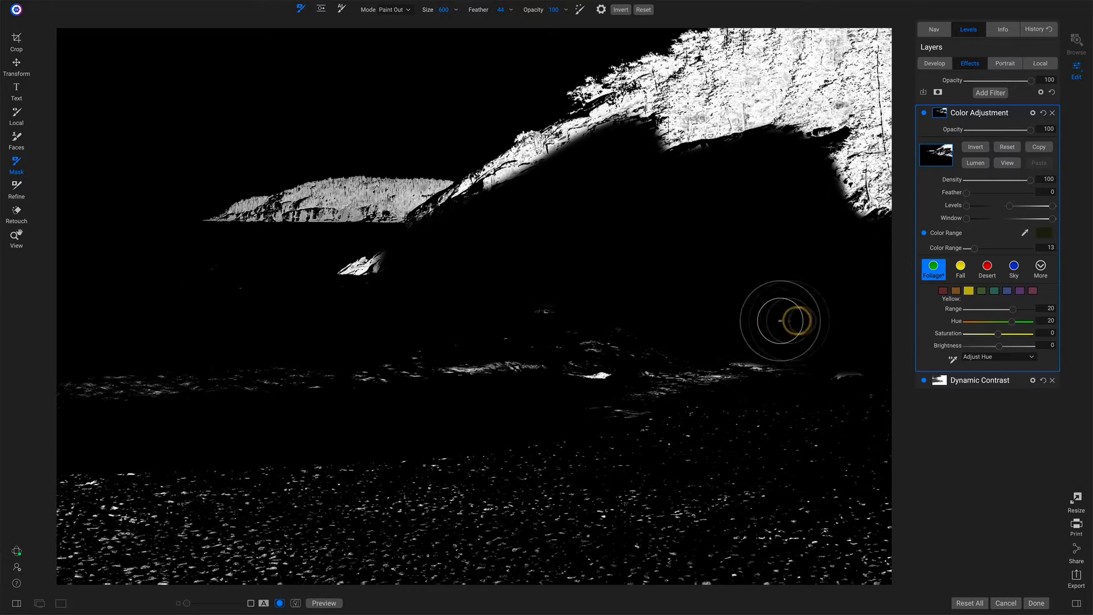
- Paint the sea and the beach sand out of the mask
left_click_drag(782, 320, 420, 267)
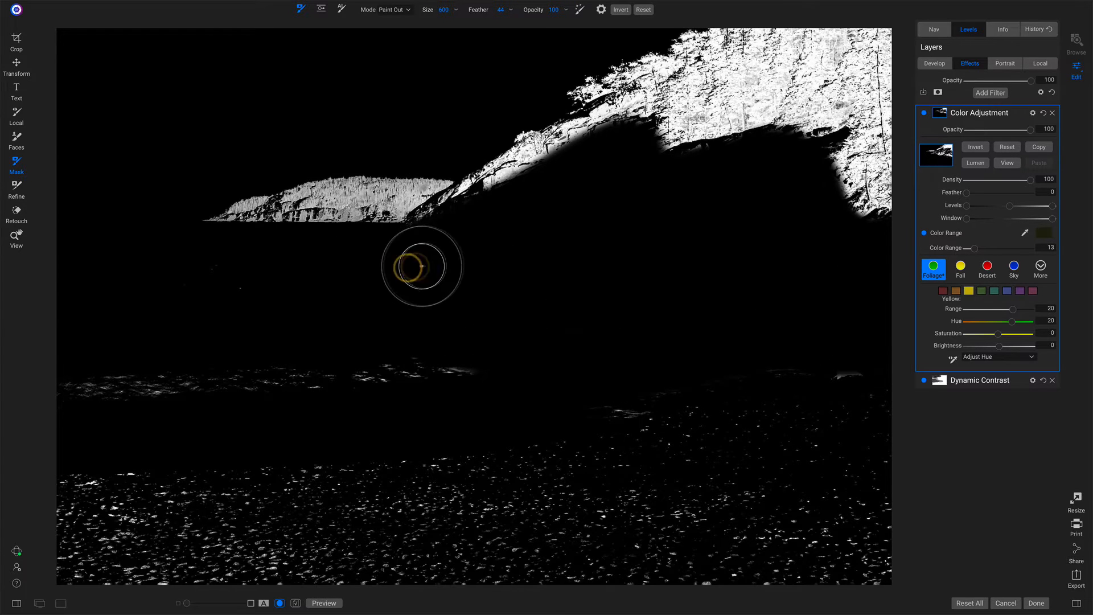
left_click_drag(422, 267, 462, 224)
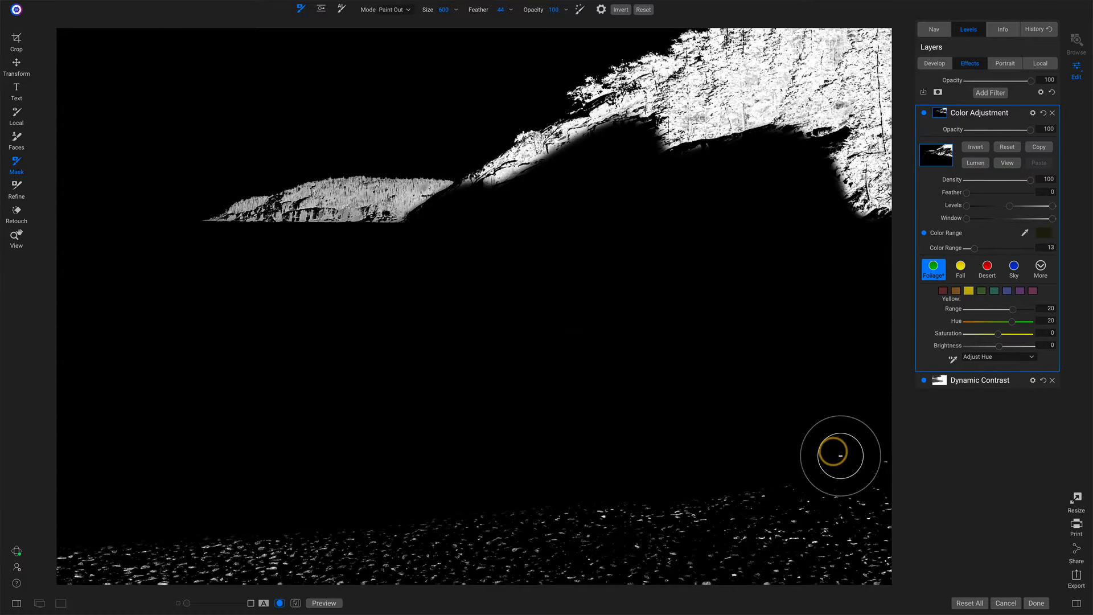
left_click_drag(839, 456, 654, 547)
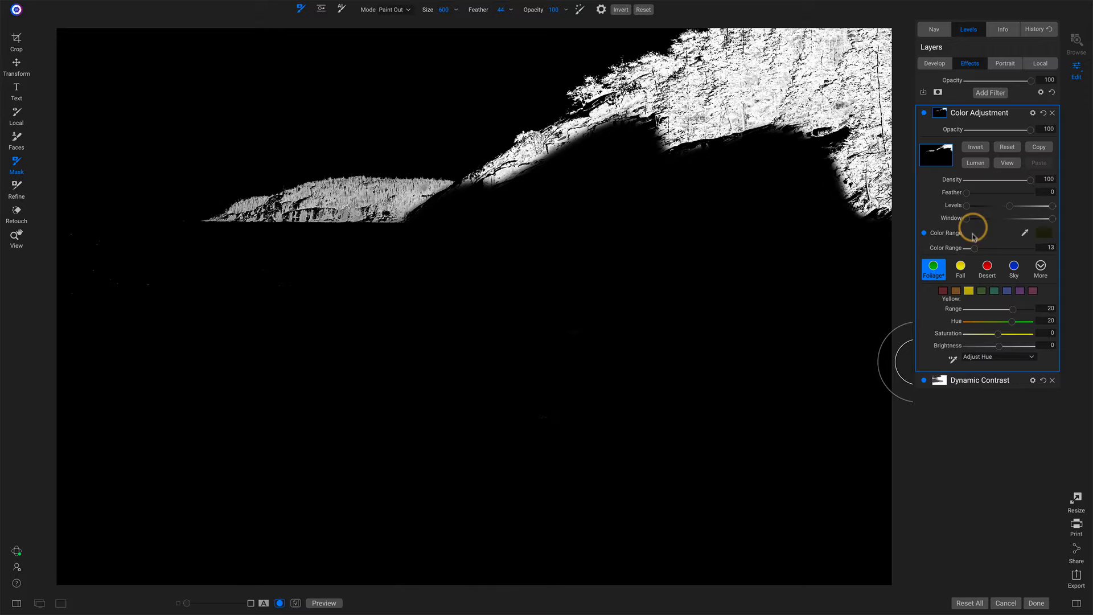
- Widen the mask's colour range to 23, then return to viewing the photo
left_click_drag(971, 248, 975, 249)
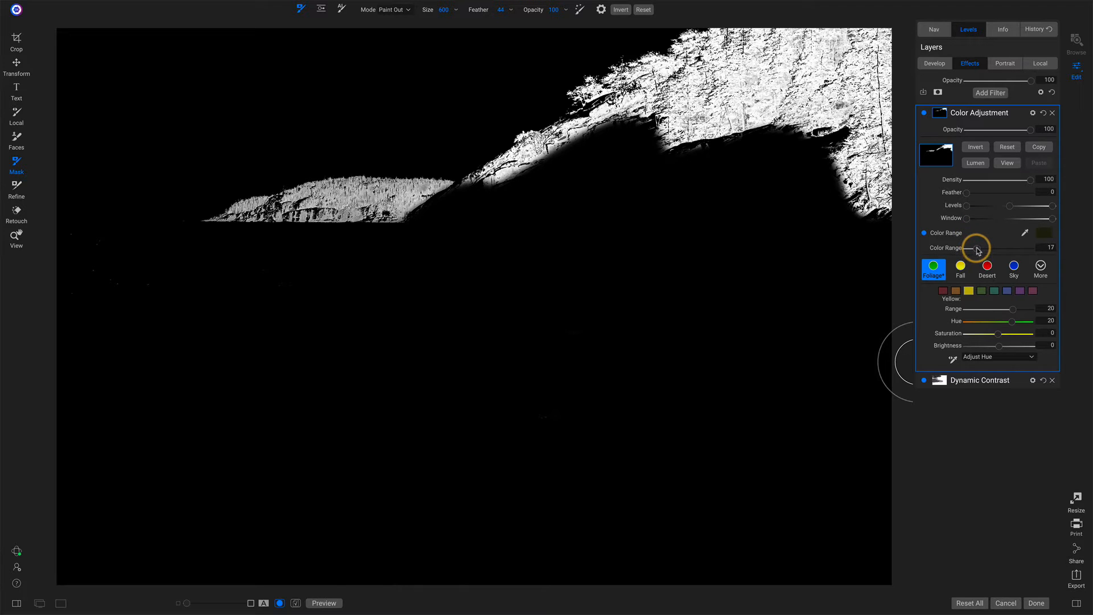
left_click_drag(971, 249, 991, 248)
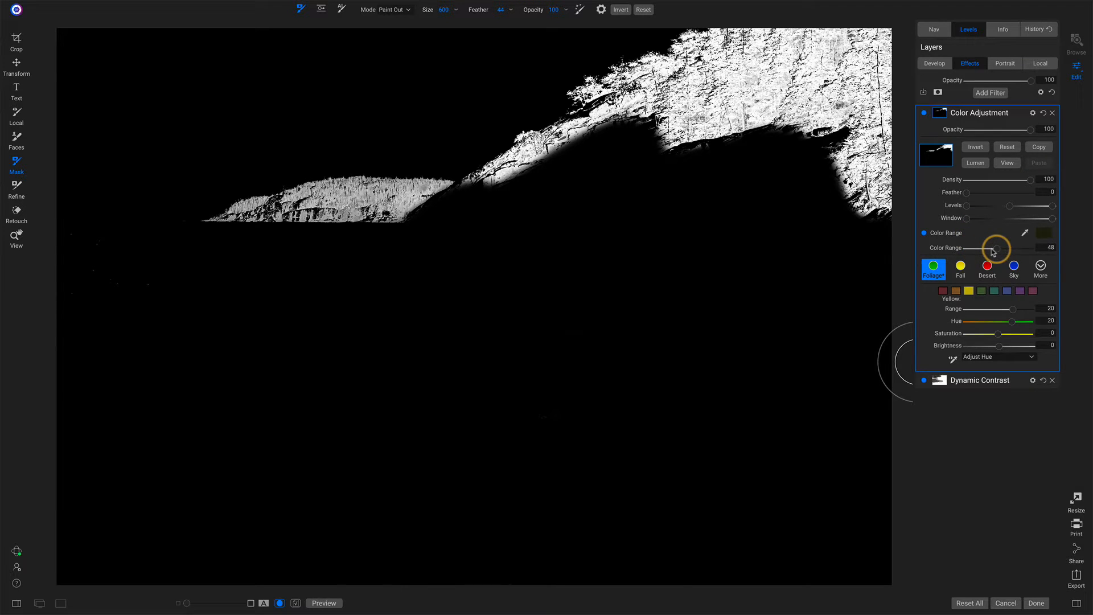
left_click_drag(995, 251, 976, 251)
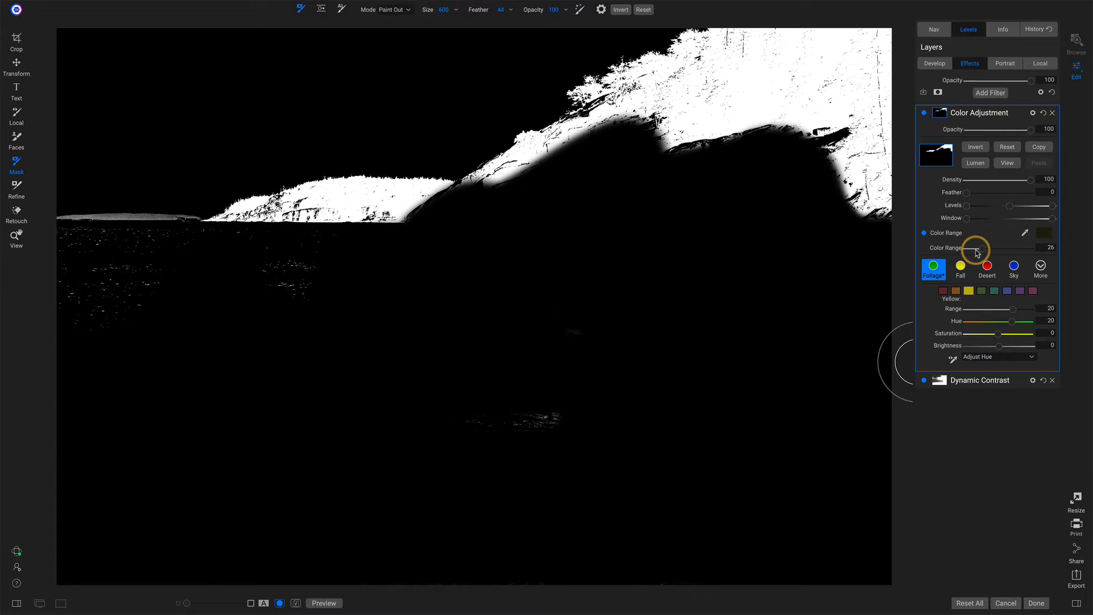
left_click_drag(984, 248, 980, 248)
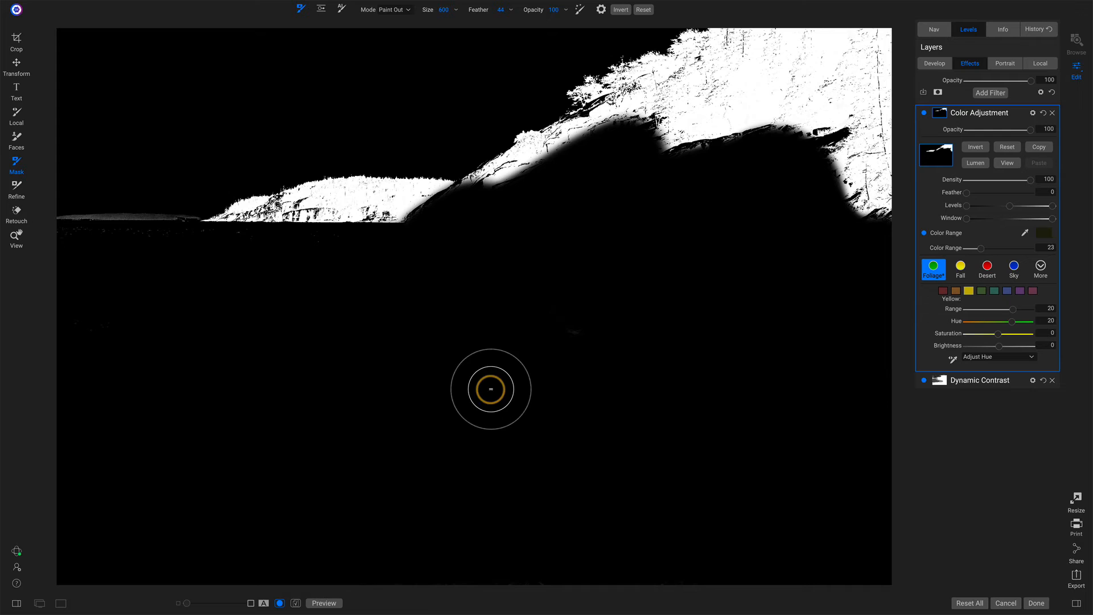
left_click(1006, 162)
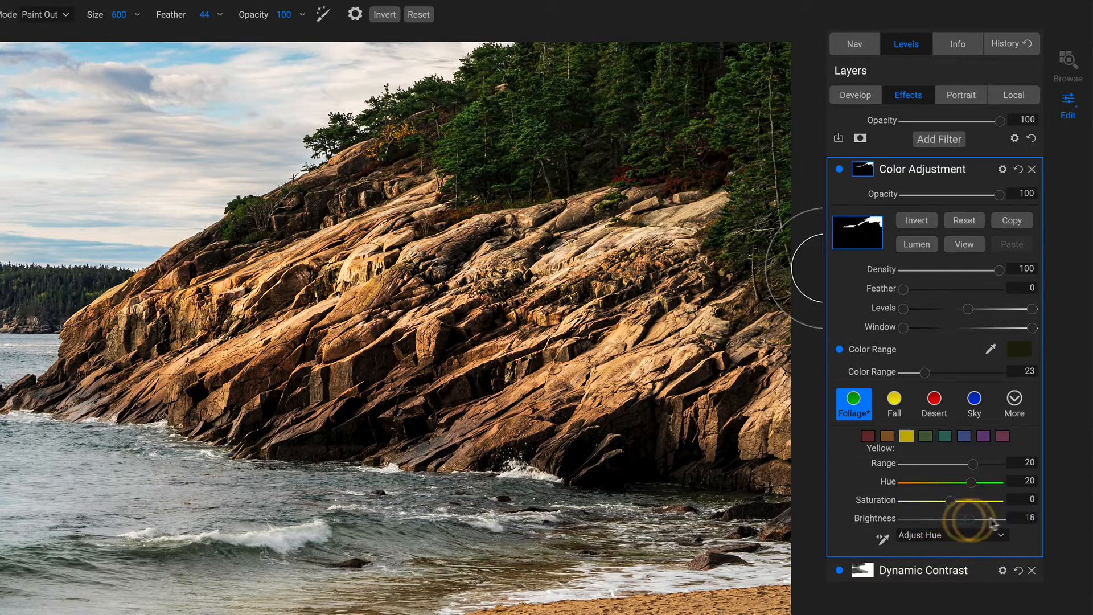
- Raise yellow brightness to 10 and toggle the Color Adjustment filter off and on
left_click_drag(976, 518, 961, 518)
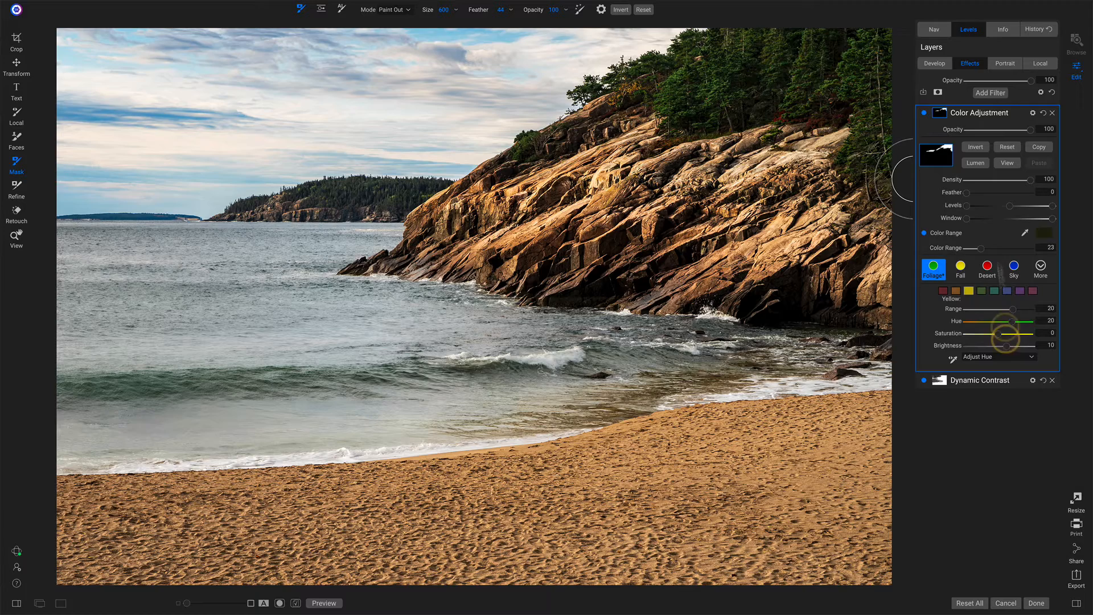
left_click(925, 112)
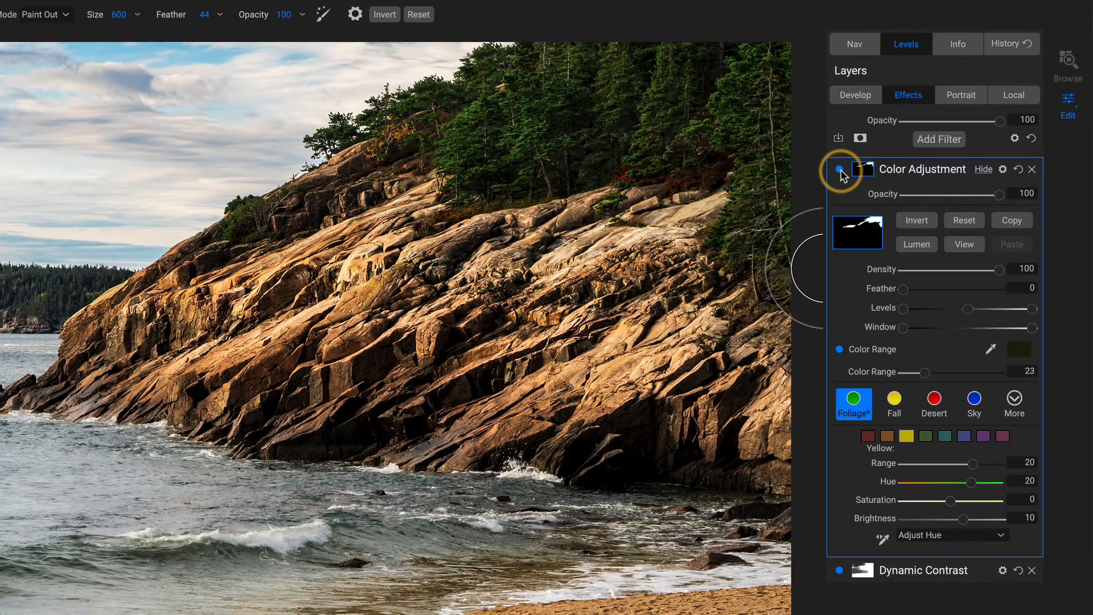
left_click(838, 170)
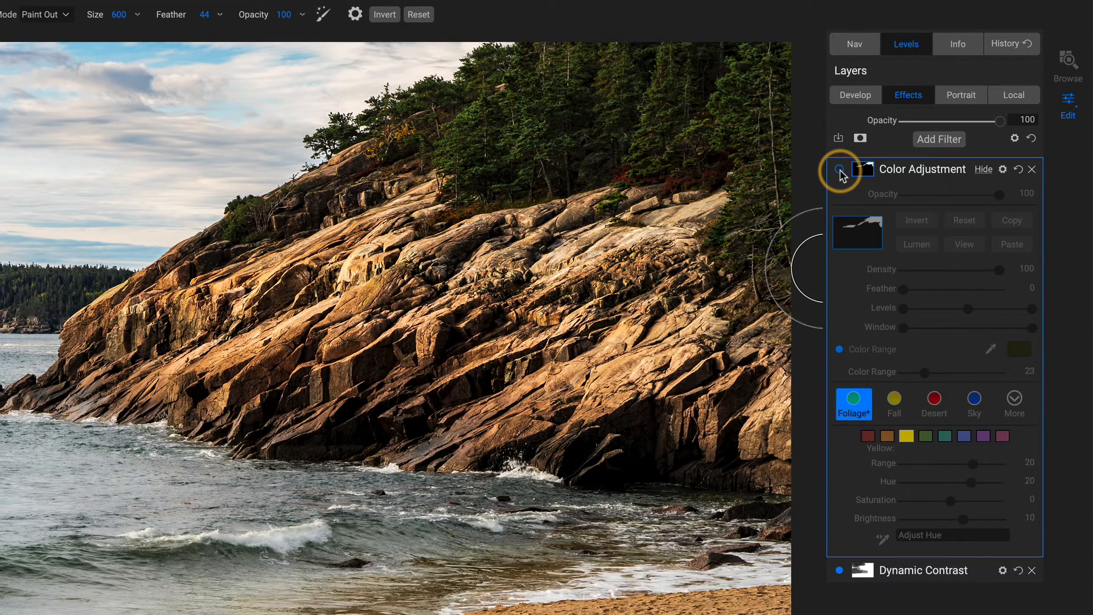
left_click(839, 169)
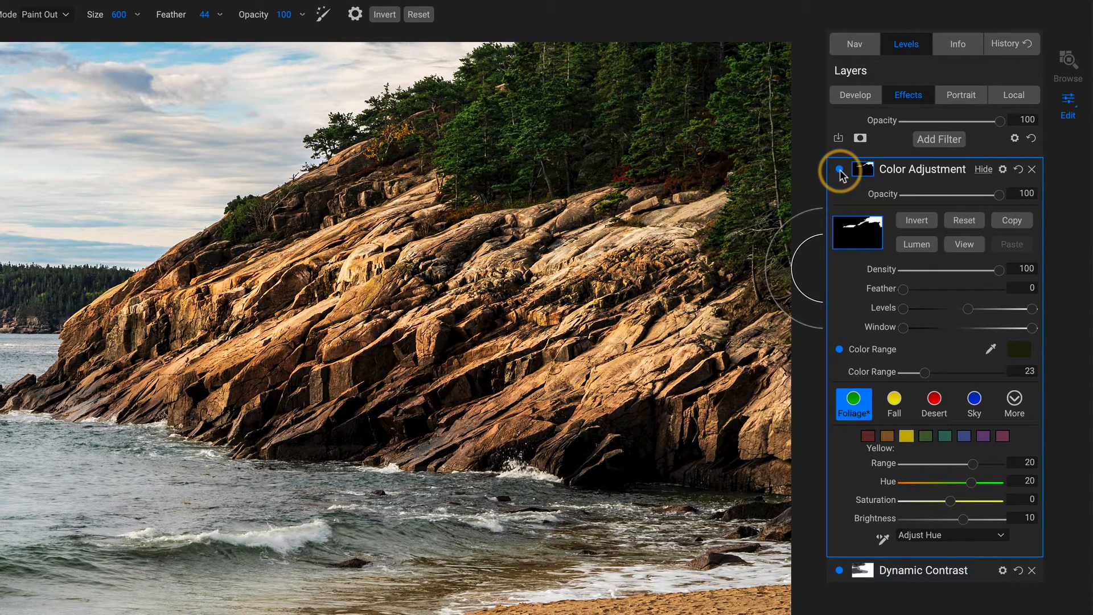